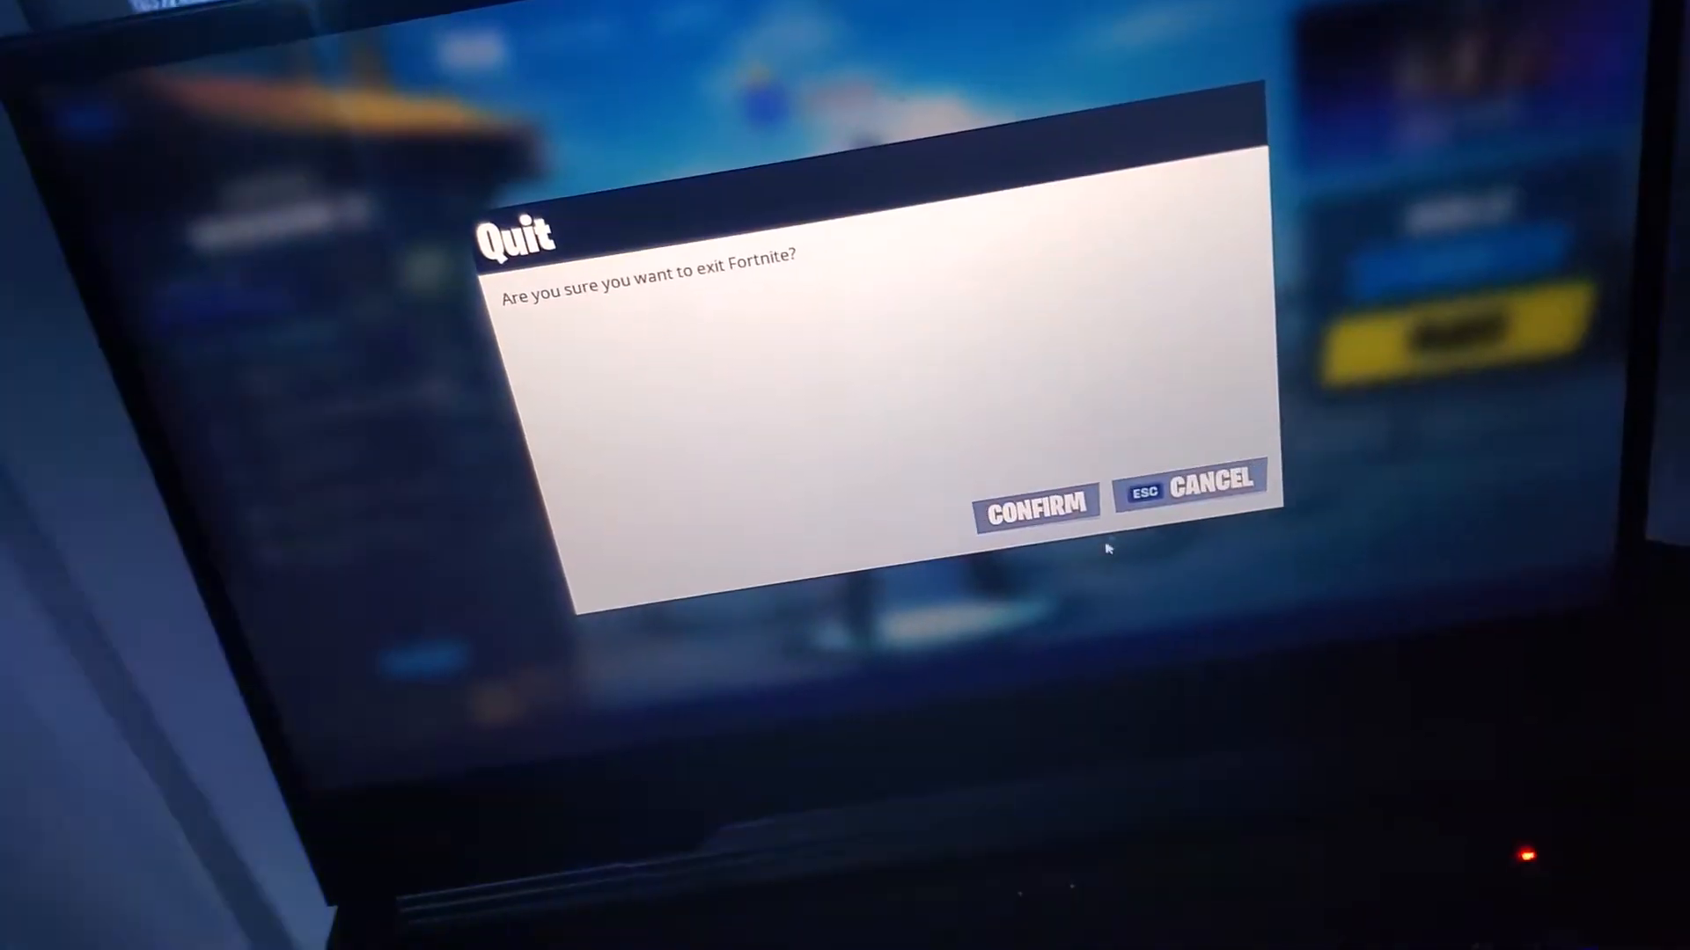
Confirm the Quit dialog so Fortnite exits to the Windows desktop
left_click(1035, 507)
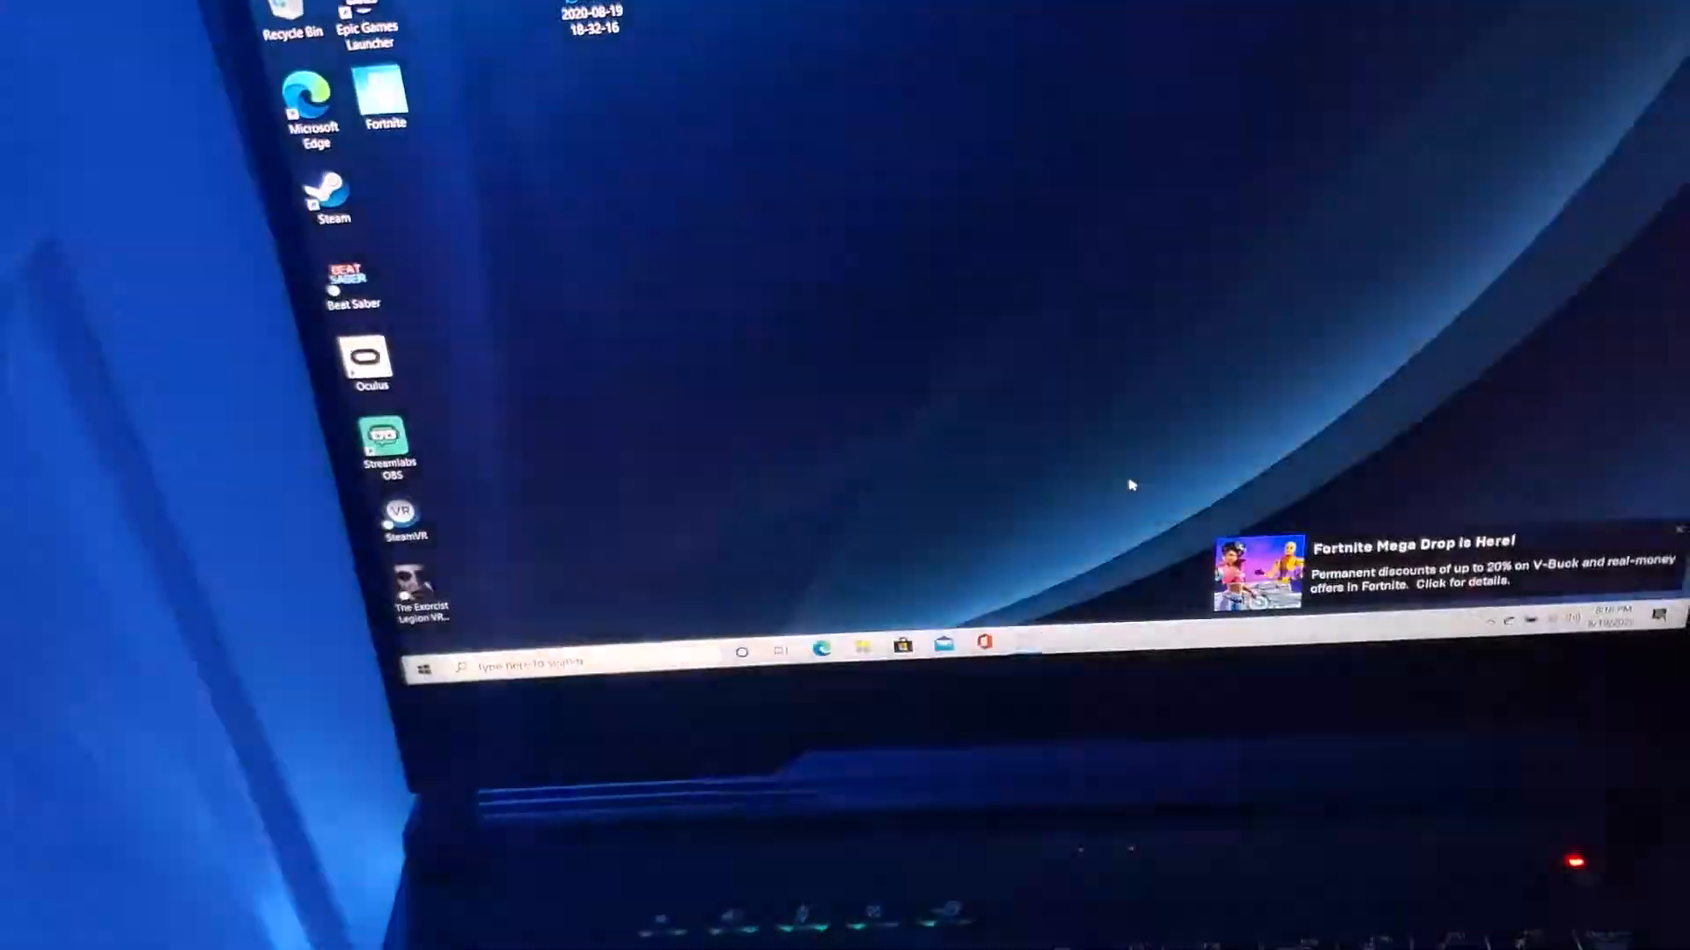